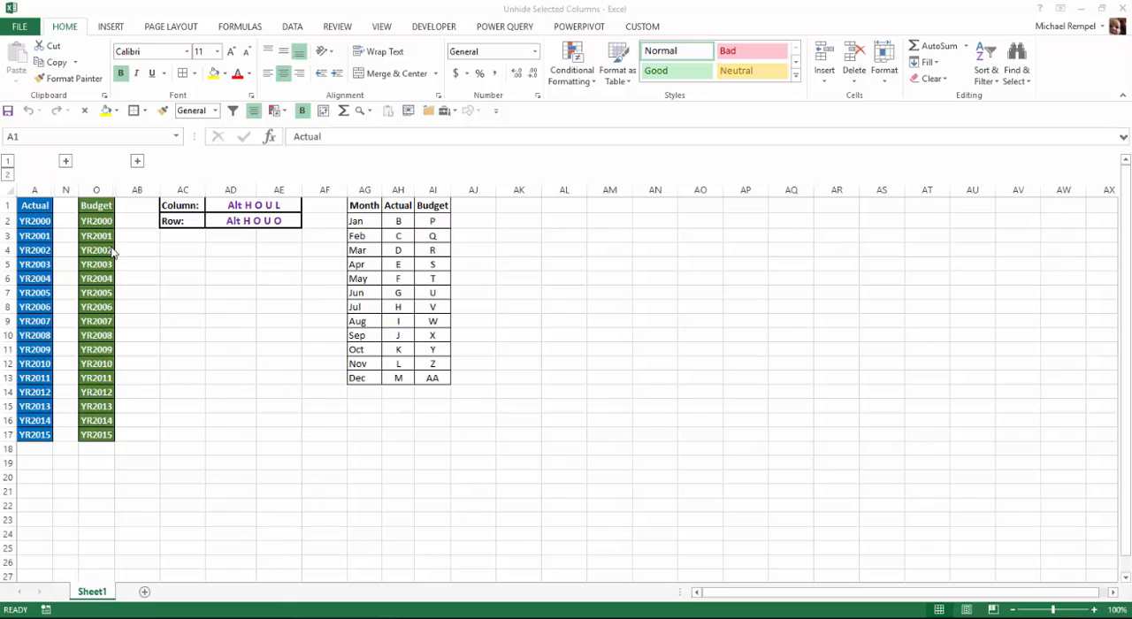
mouse_move(76, 363)
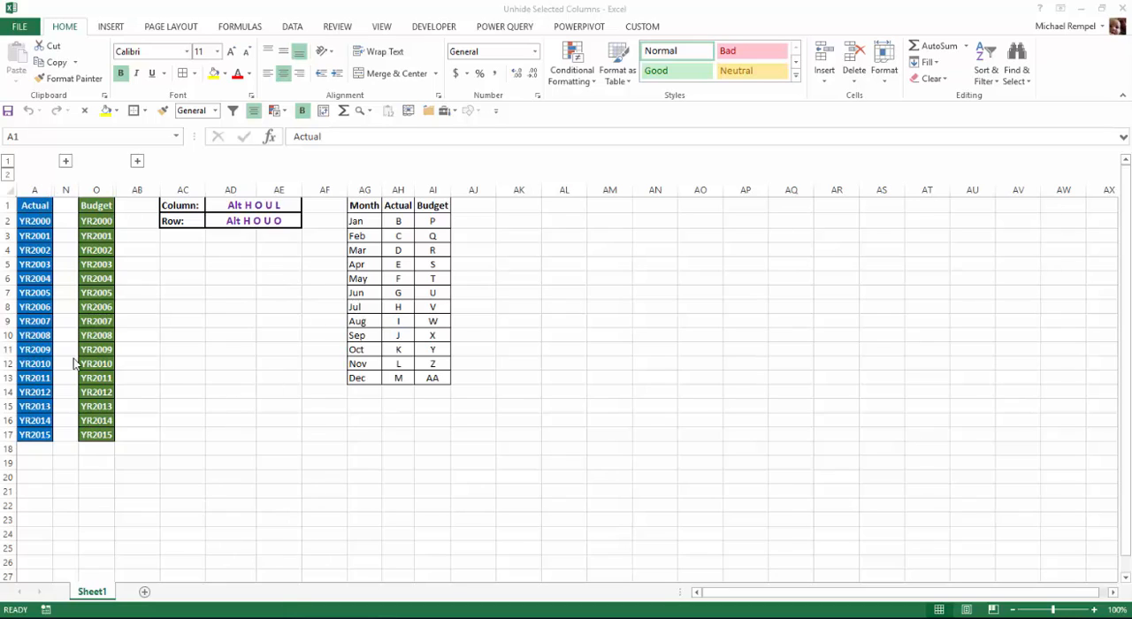
mouse_move(56, 428)
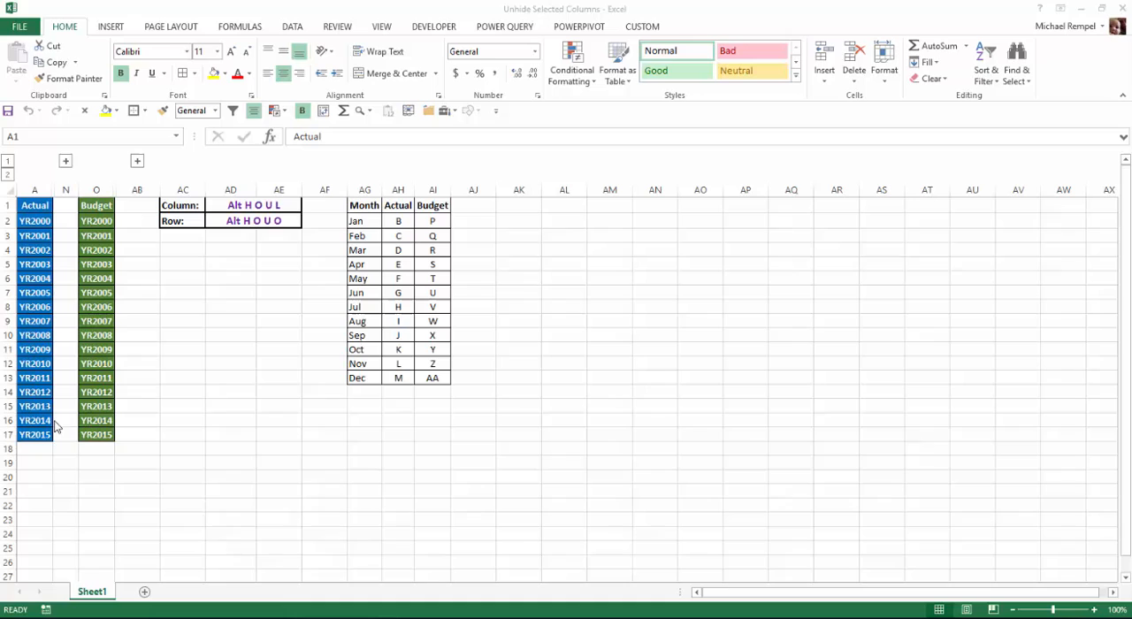
mouse_move(87, 158)
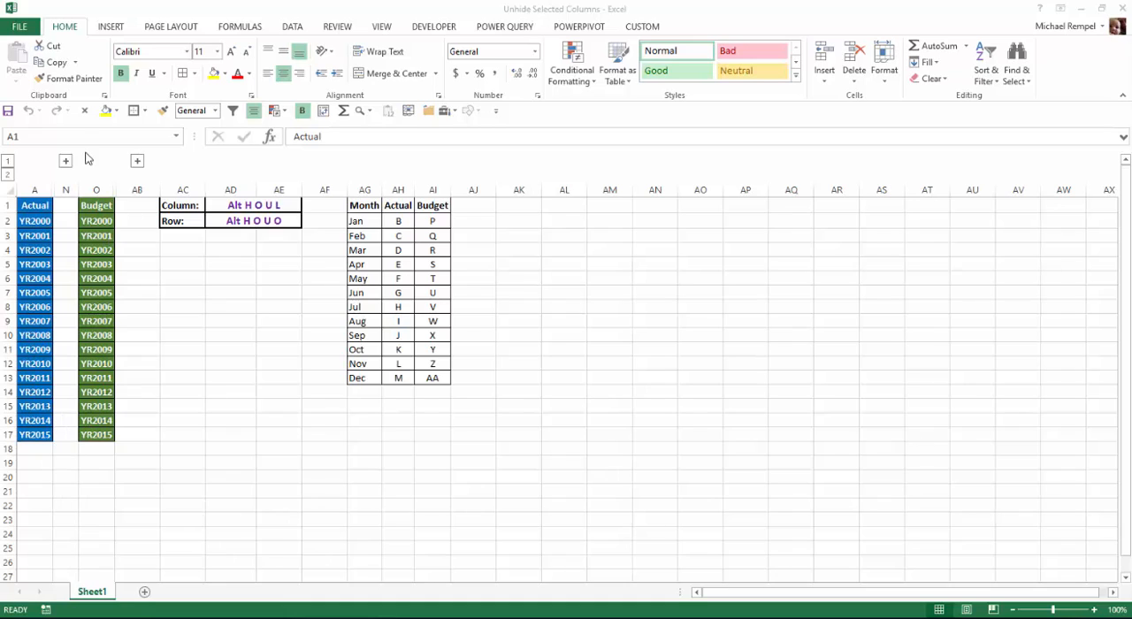
mouse_move(77, 245)
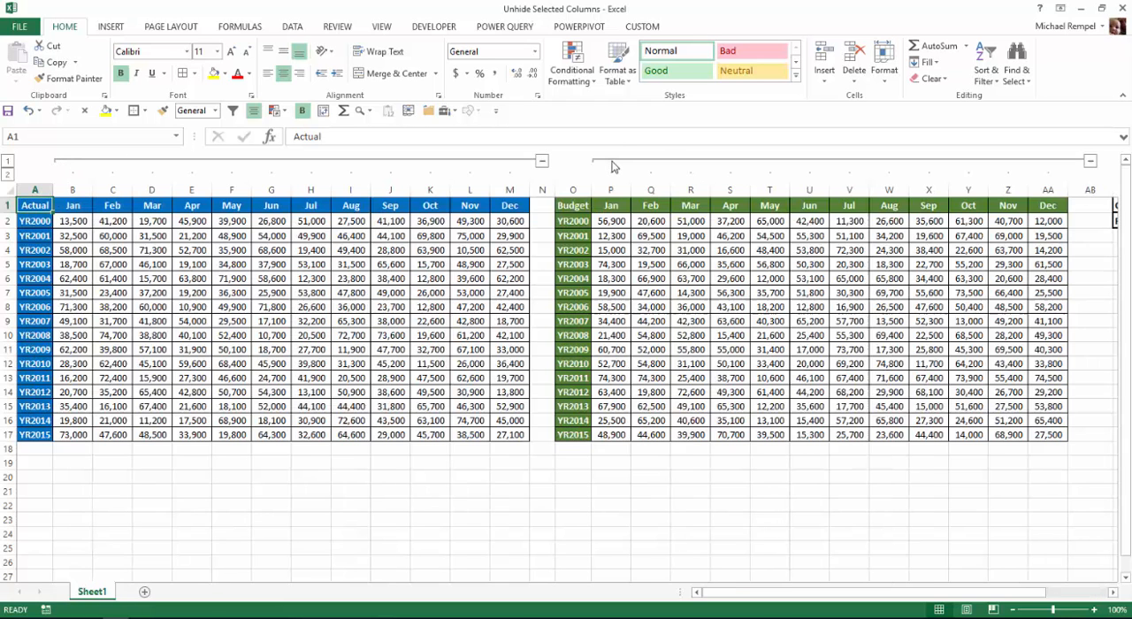
mouse_move(551, 244)
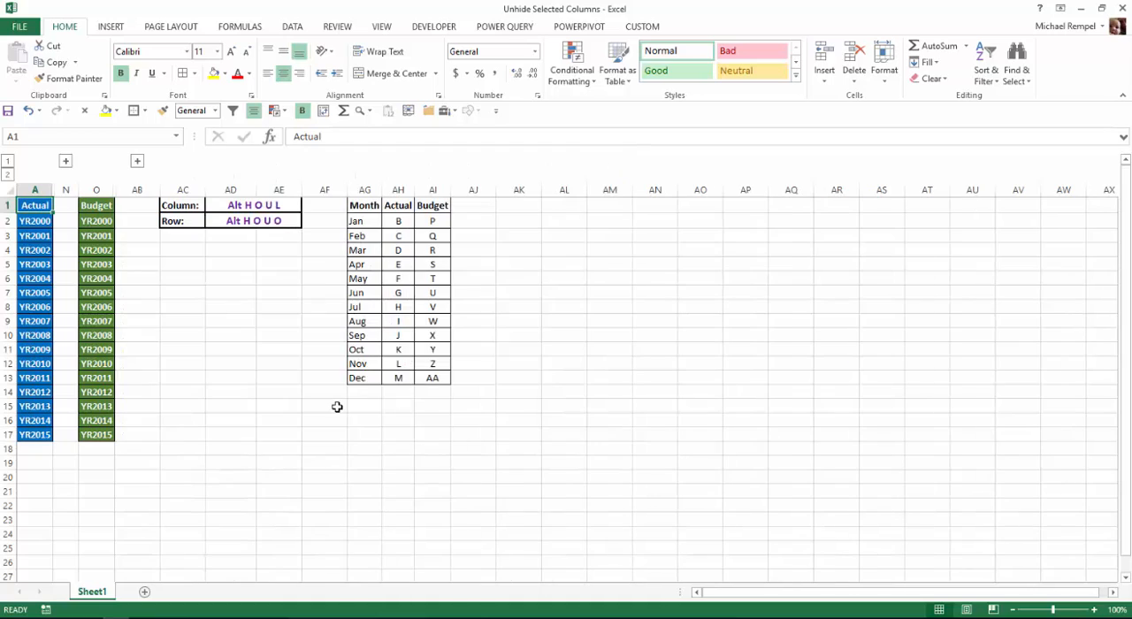
mouse_move(392, 220)
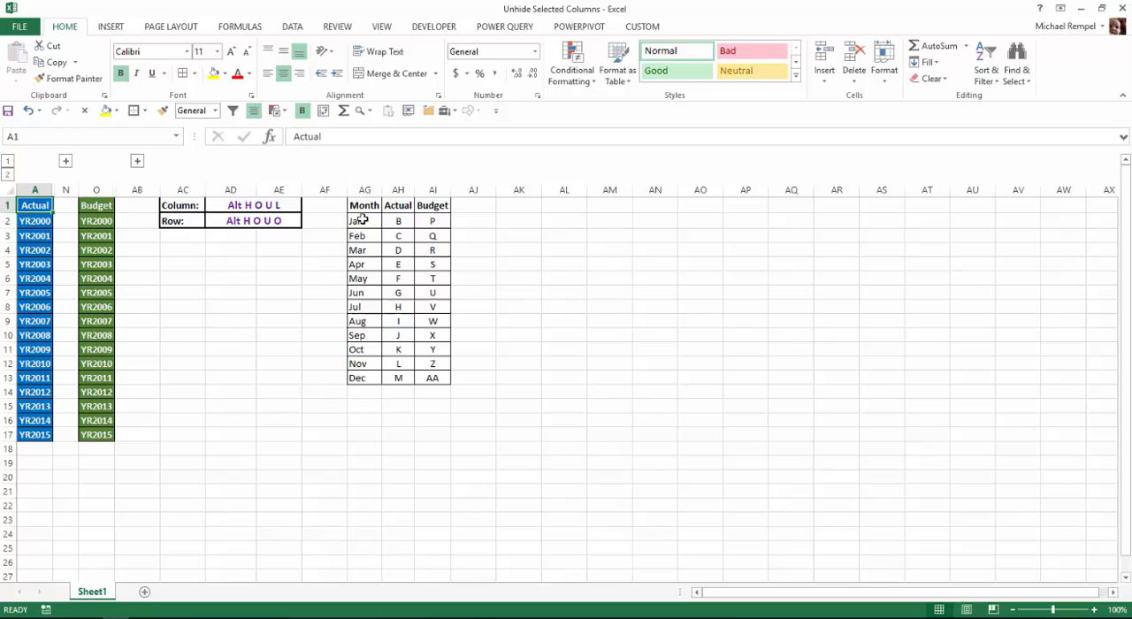
mouse_move(384, 341)
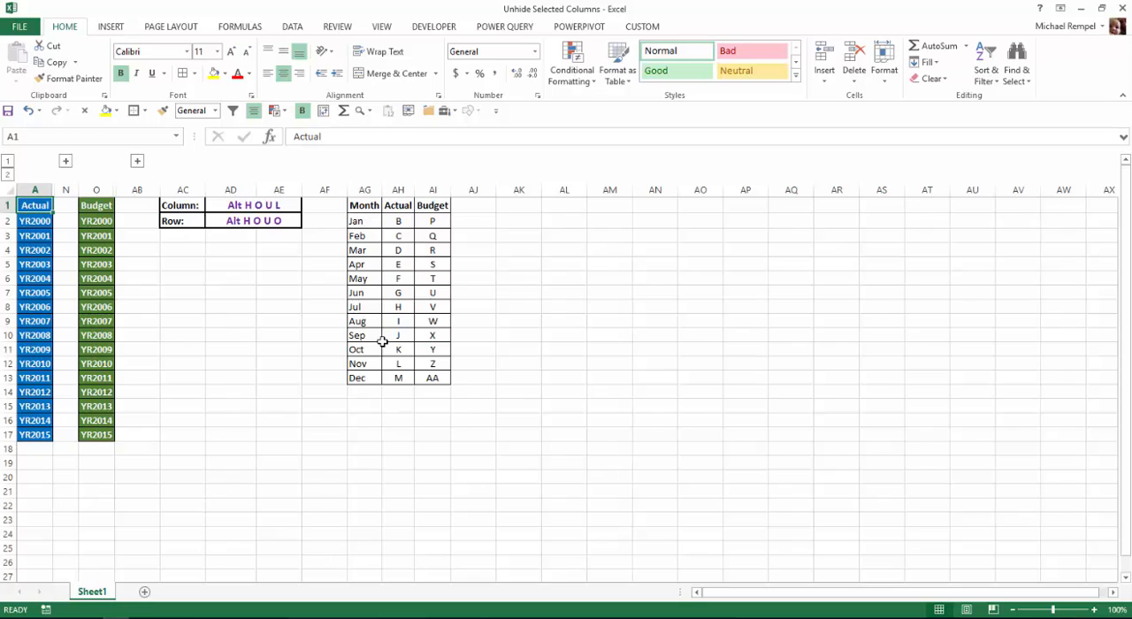
mouse_move(427, 386)
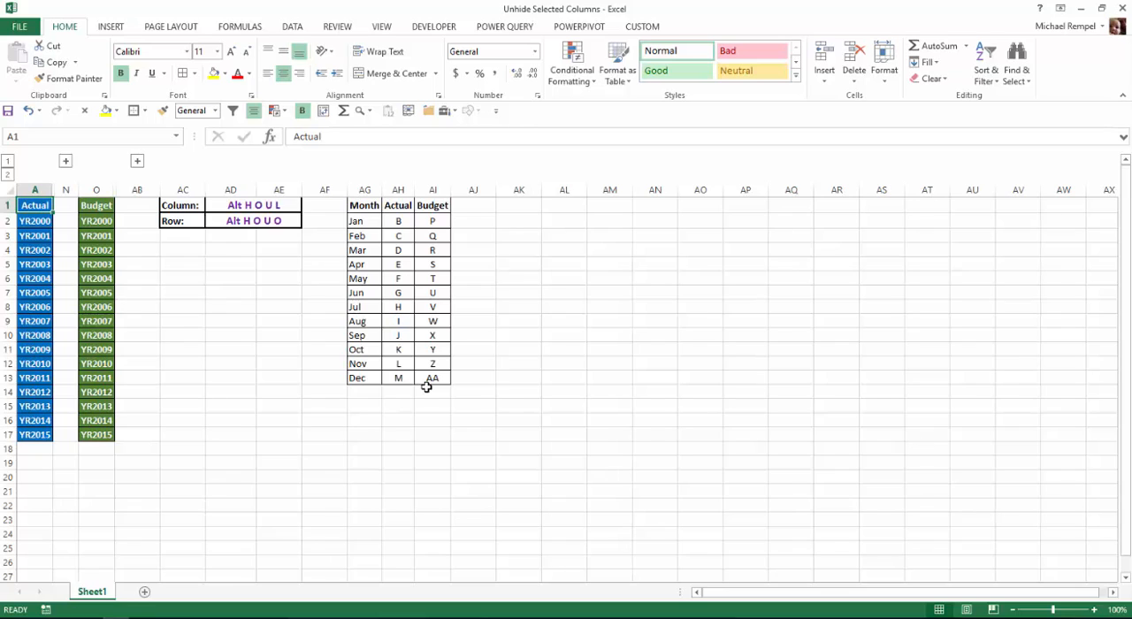
mouse_move(403, 248)
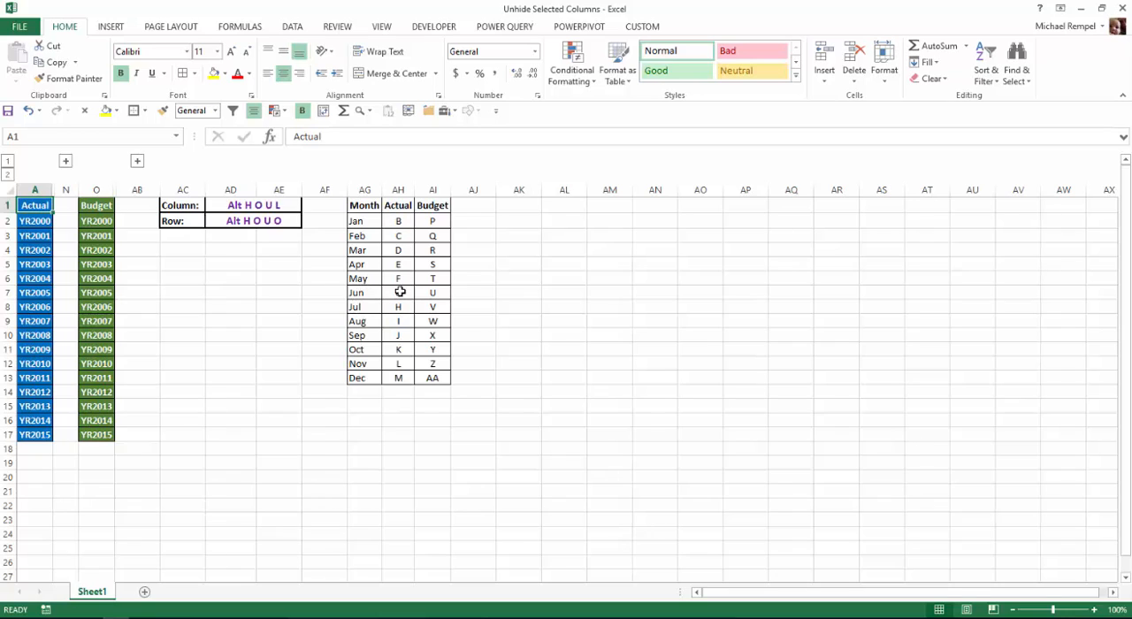
Use Go To to make cell F1 in the hidden May Actual column active
left_click(399, 278)
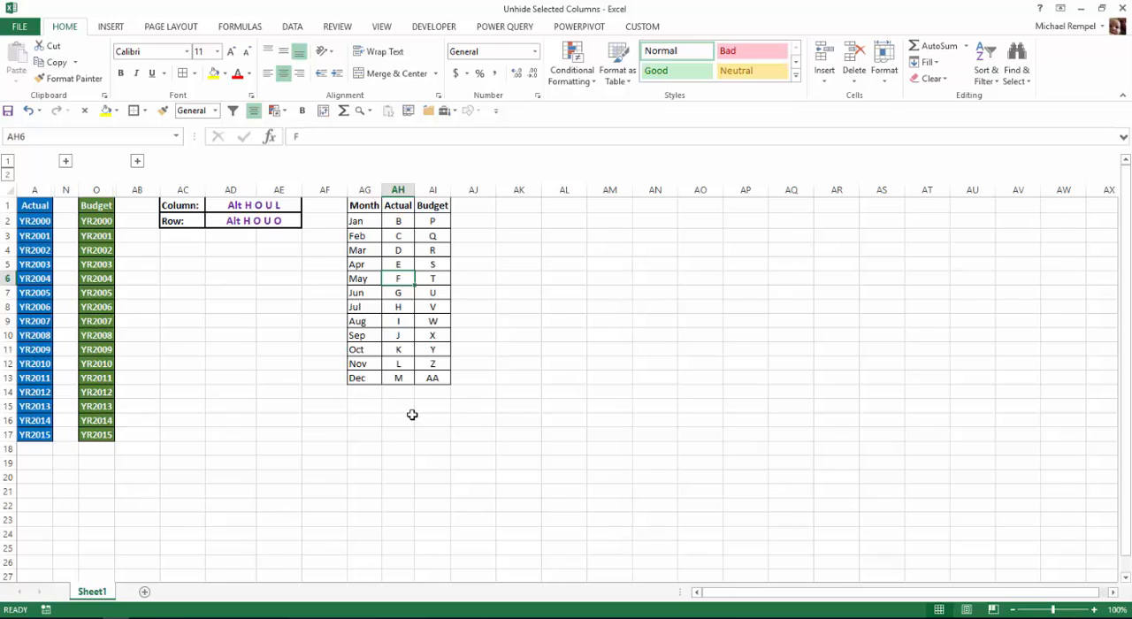
key("f5")
type("f1")
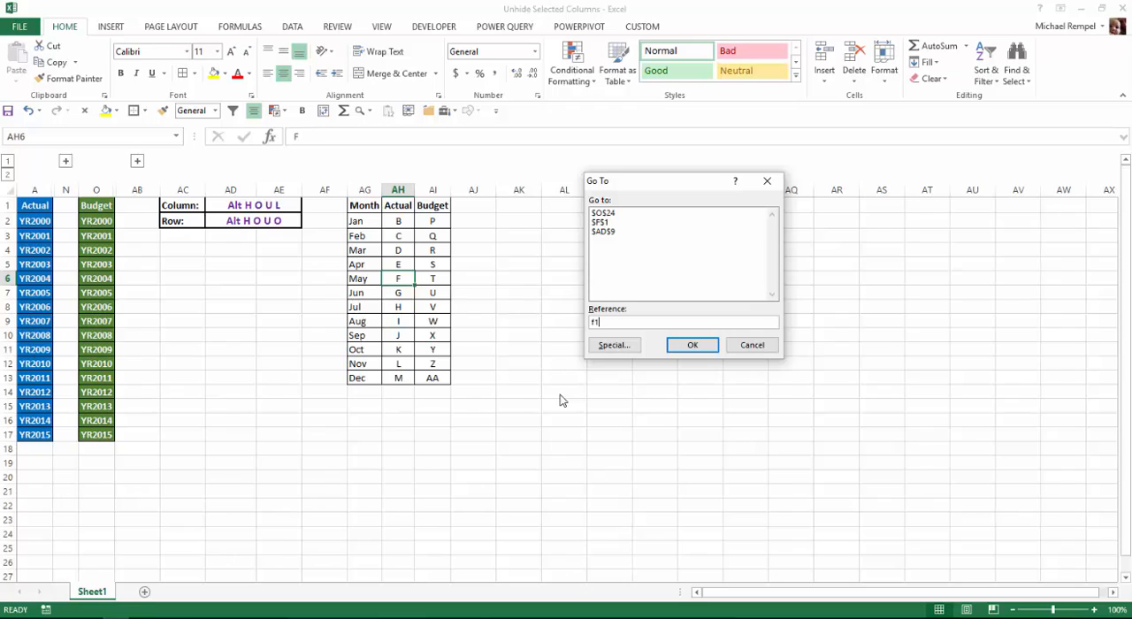
left_click(692, 345)
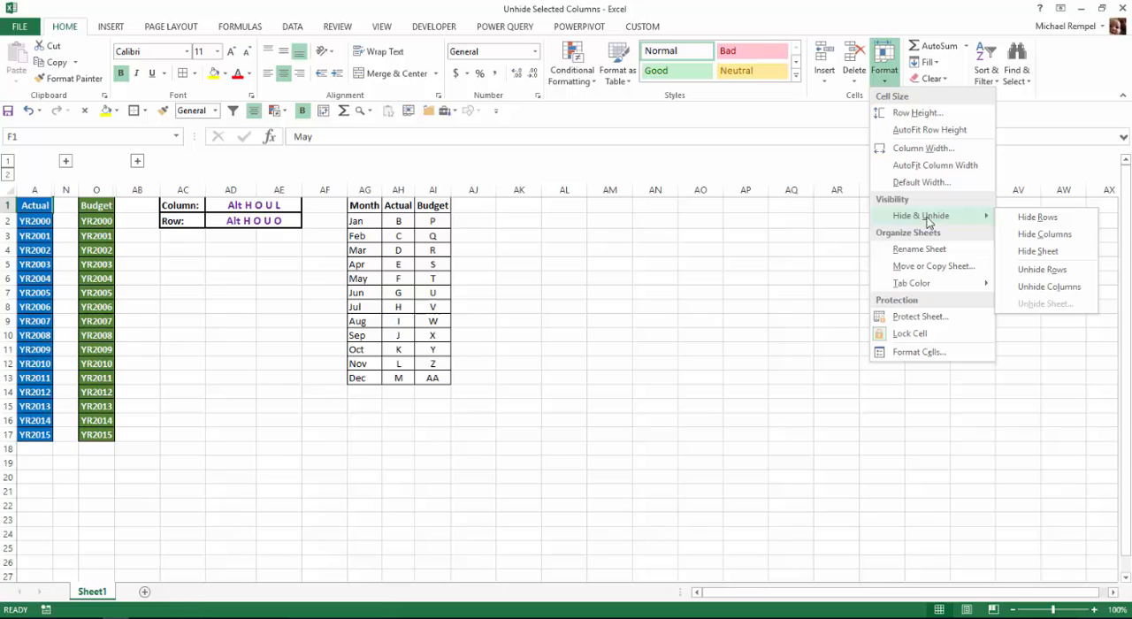
mouse_move(1049, 286)
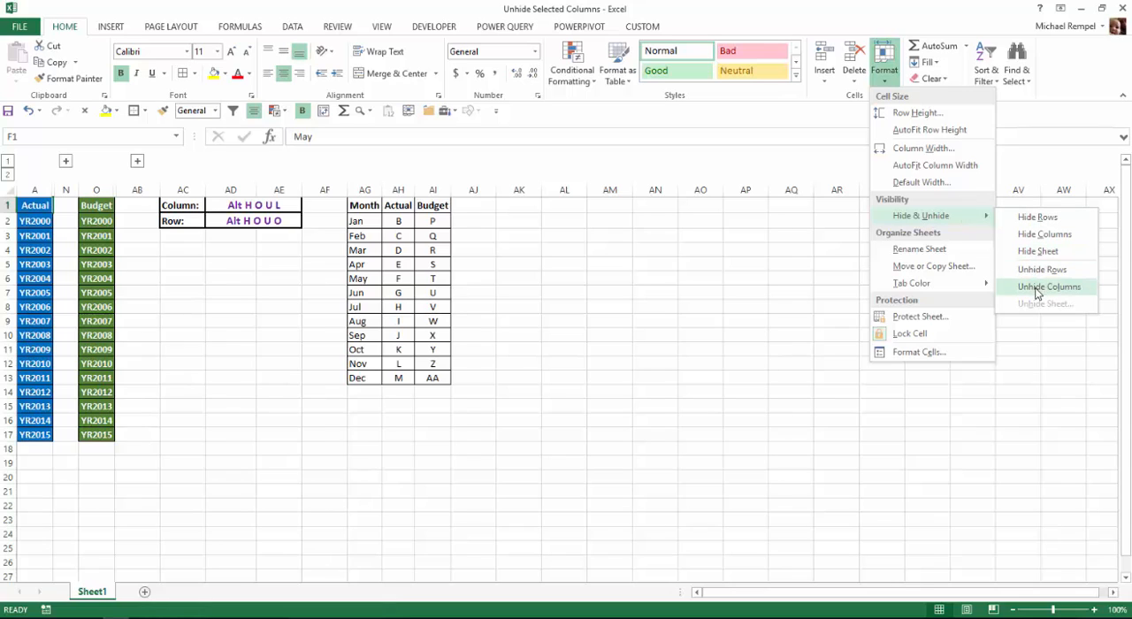
left_click(1049, 286)
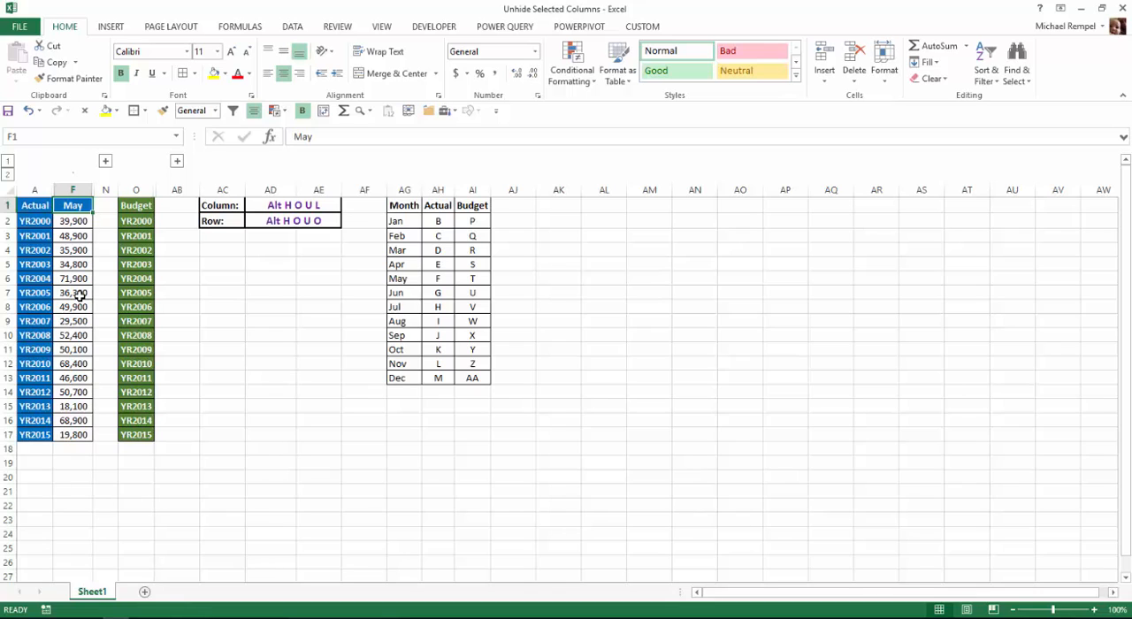
key("ctrl+z")
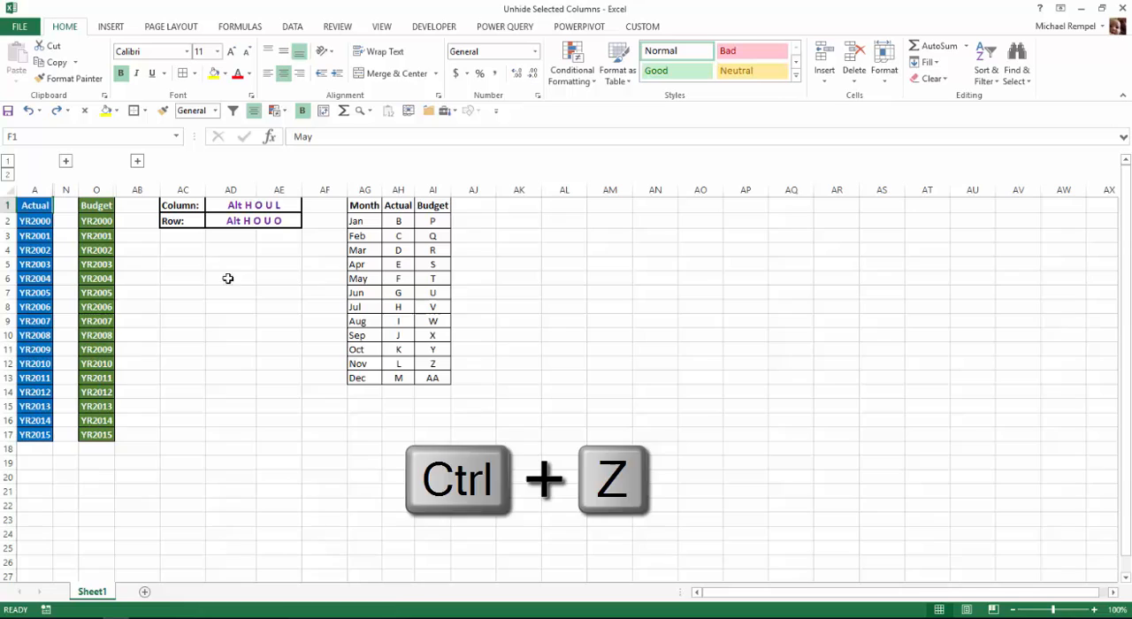
key("ctrl+z")
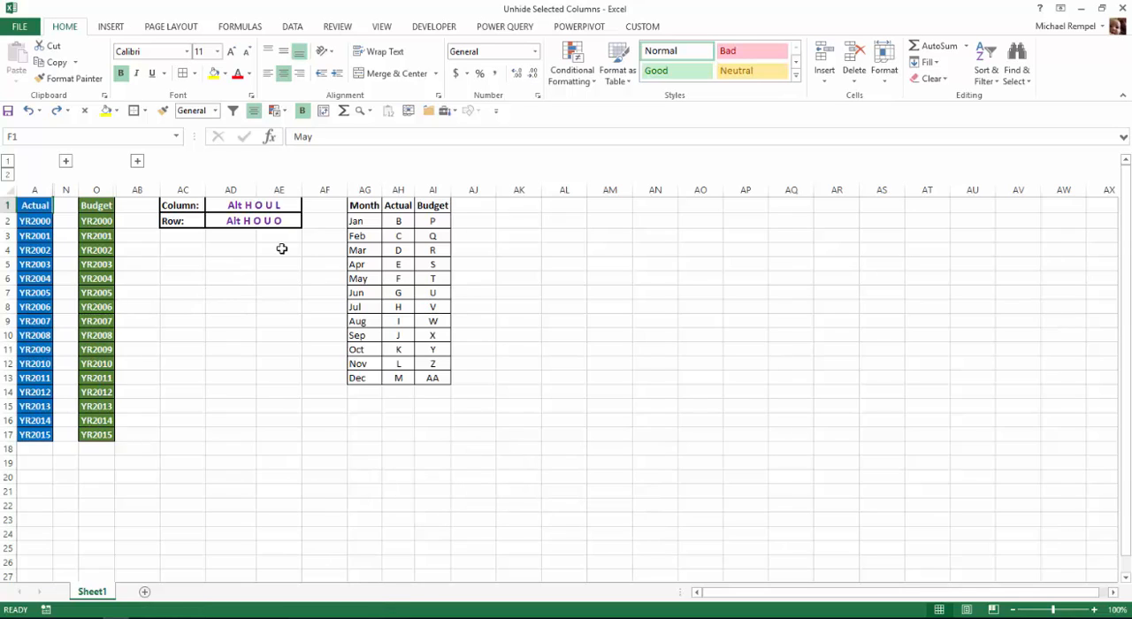
mouse_move(254, 306)
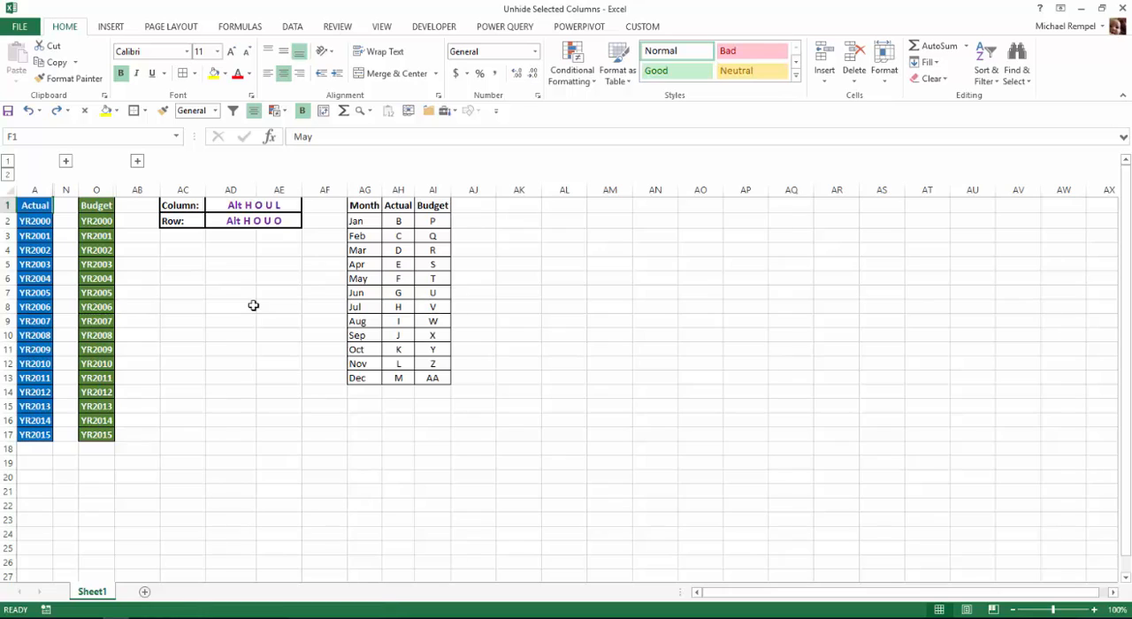
mouse_move(178, 296)
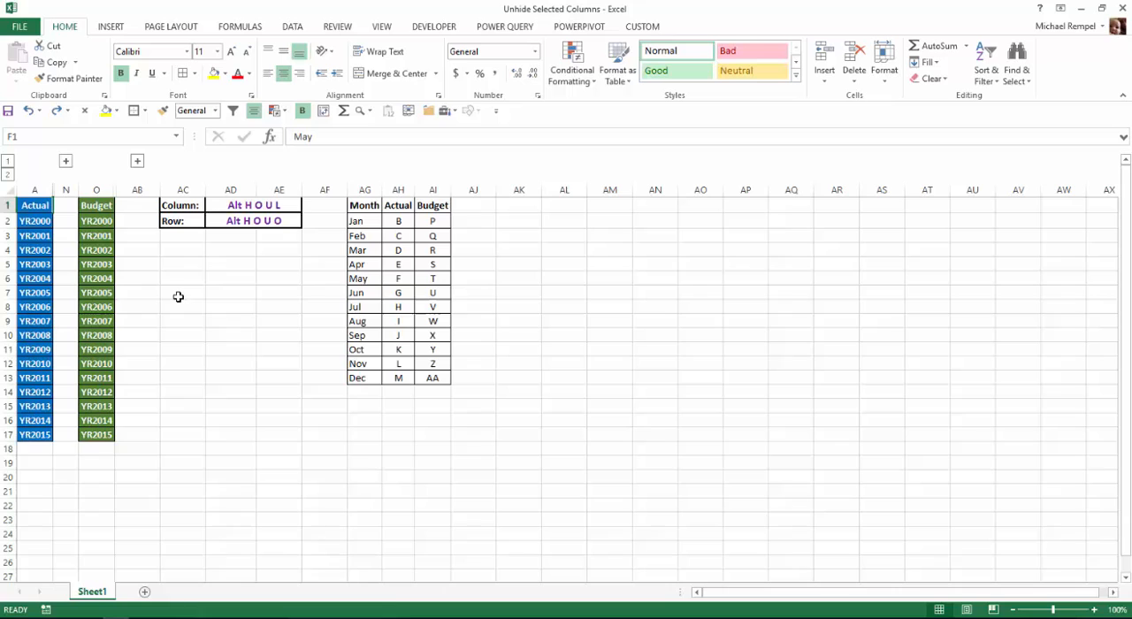
key("alt")
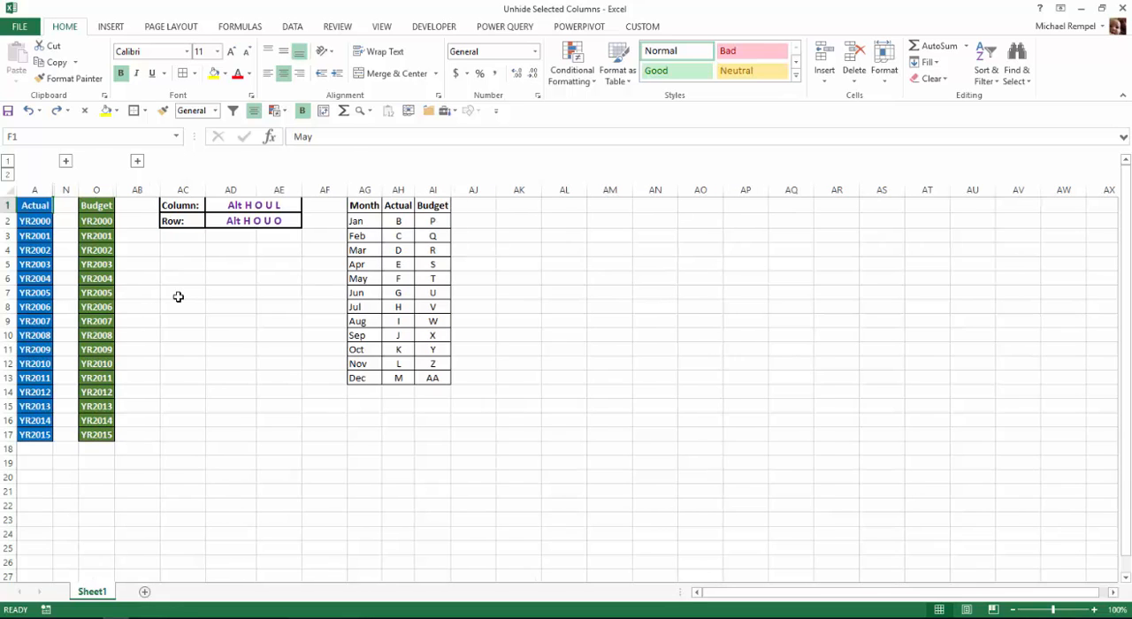
mouse_move(486, 281)
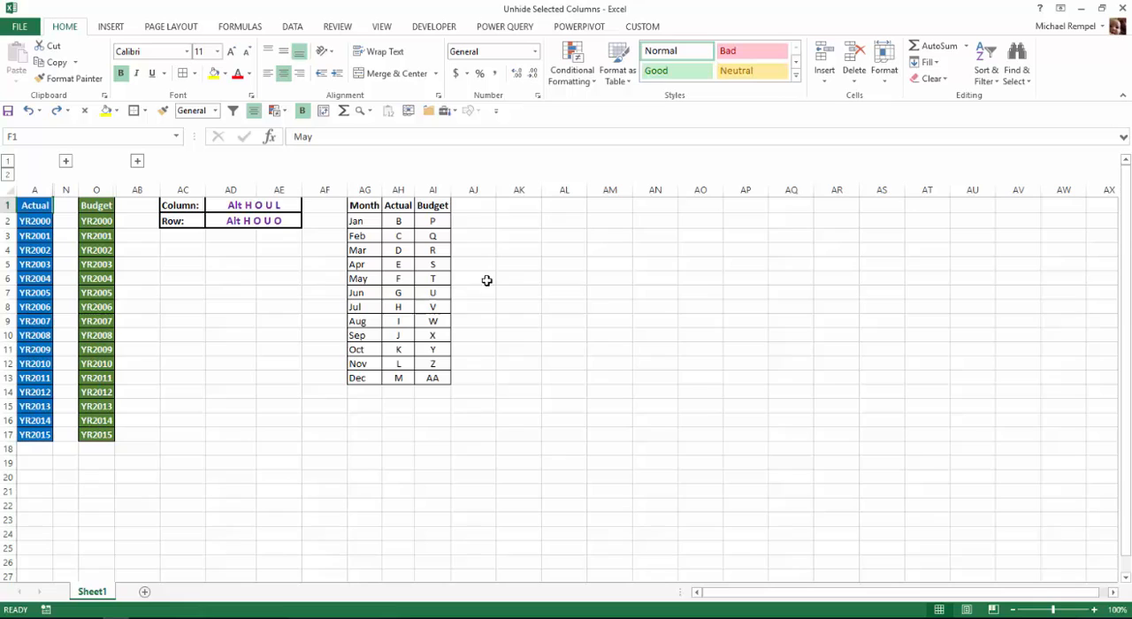
mouse_move(400, 263)
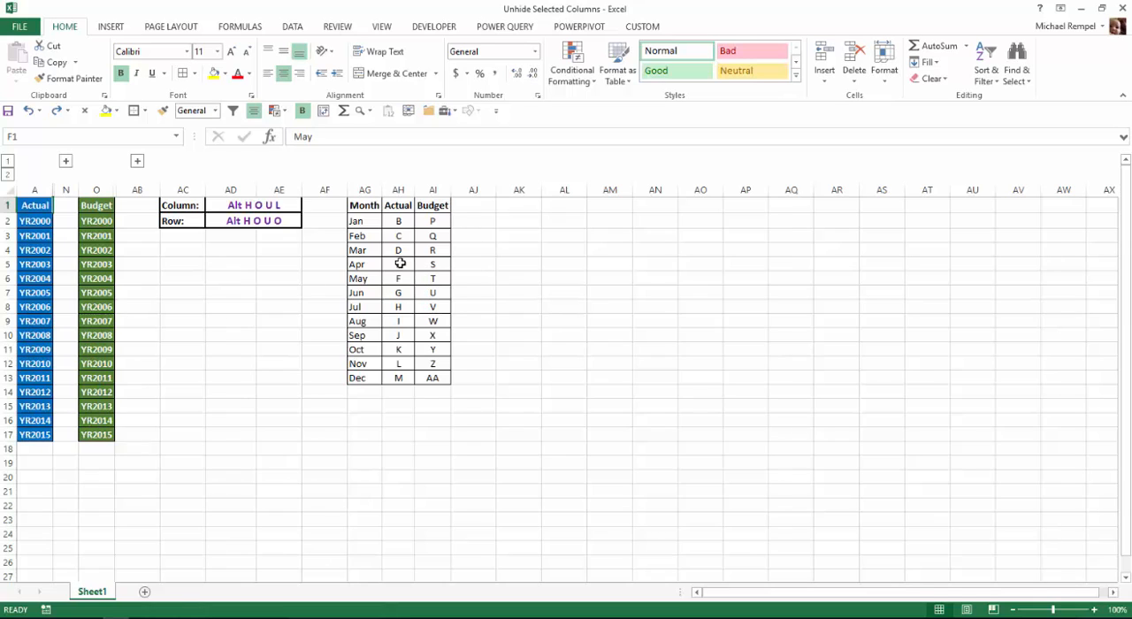
mouse_move(278, 383)
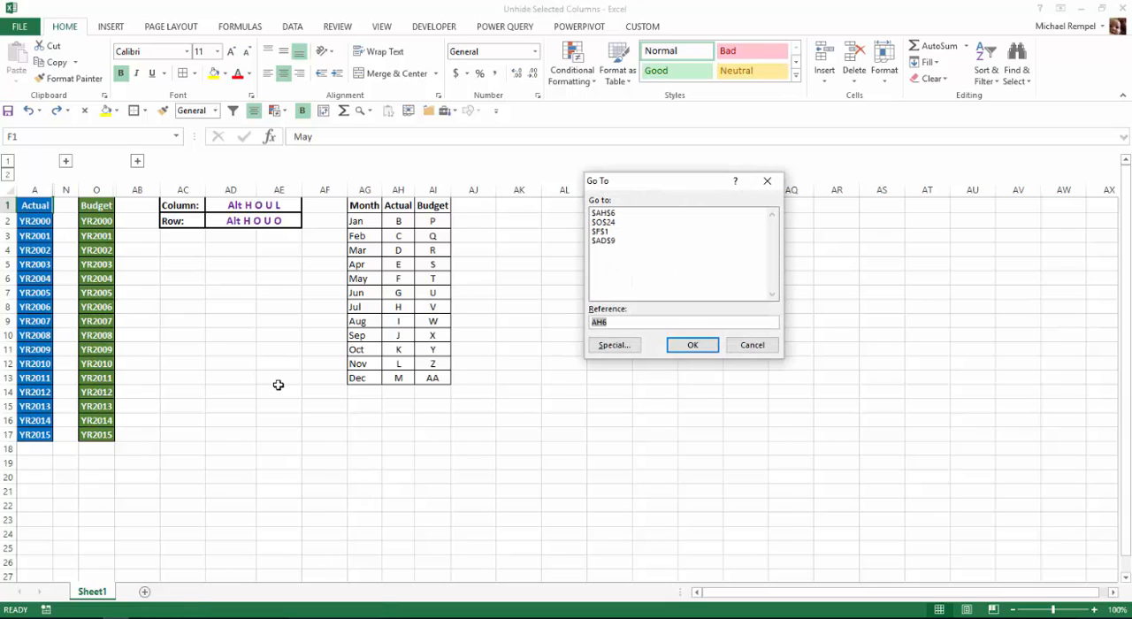
Enter R1 as the Go To reference and land on the hidden March Budget column
type("r1")
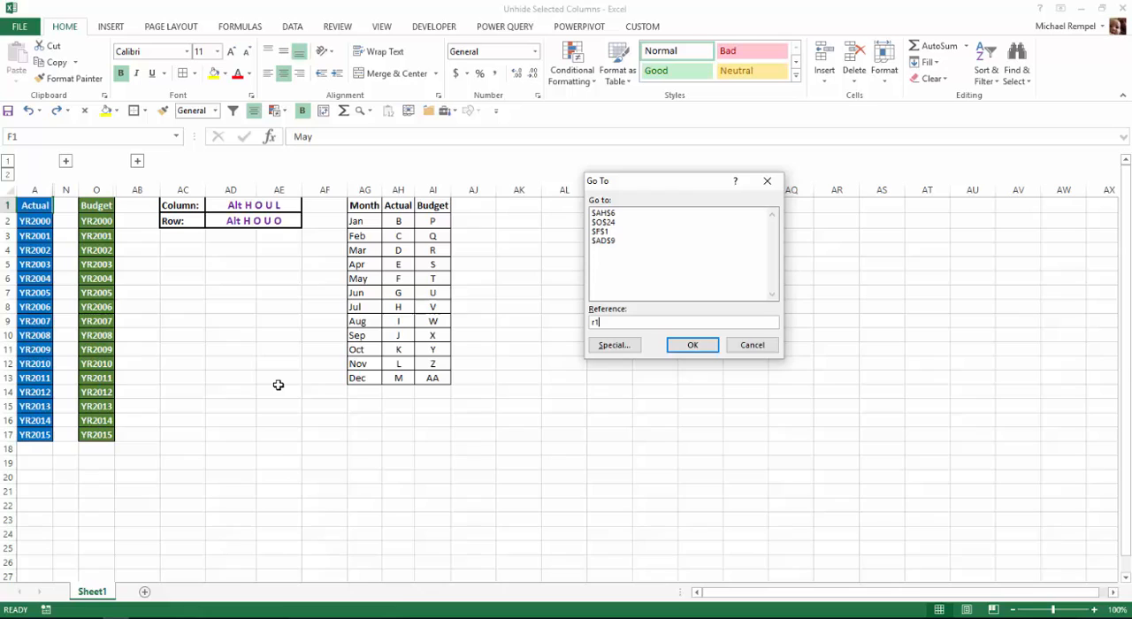
left_click(693, 345)
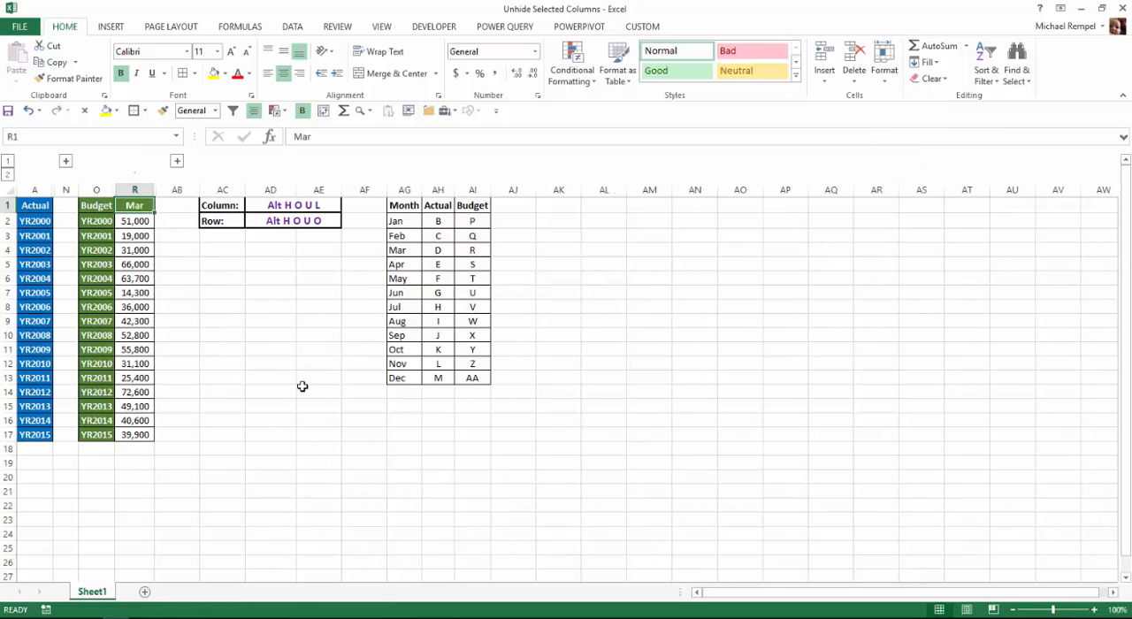
mouse_move(150, 297)
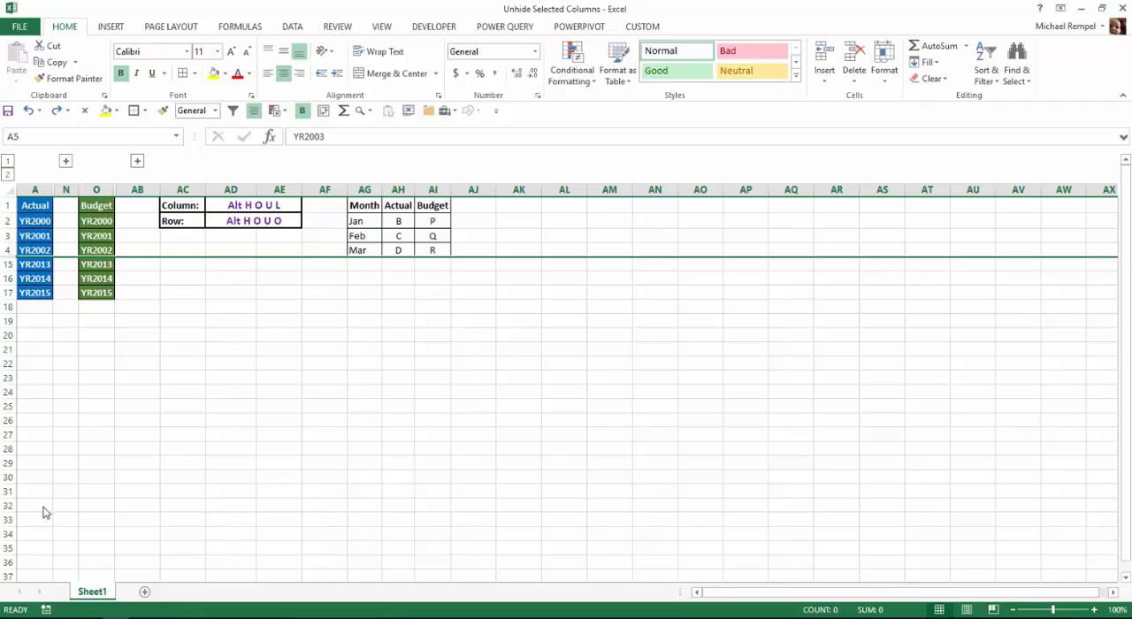
mouse_move(104, 394)
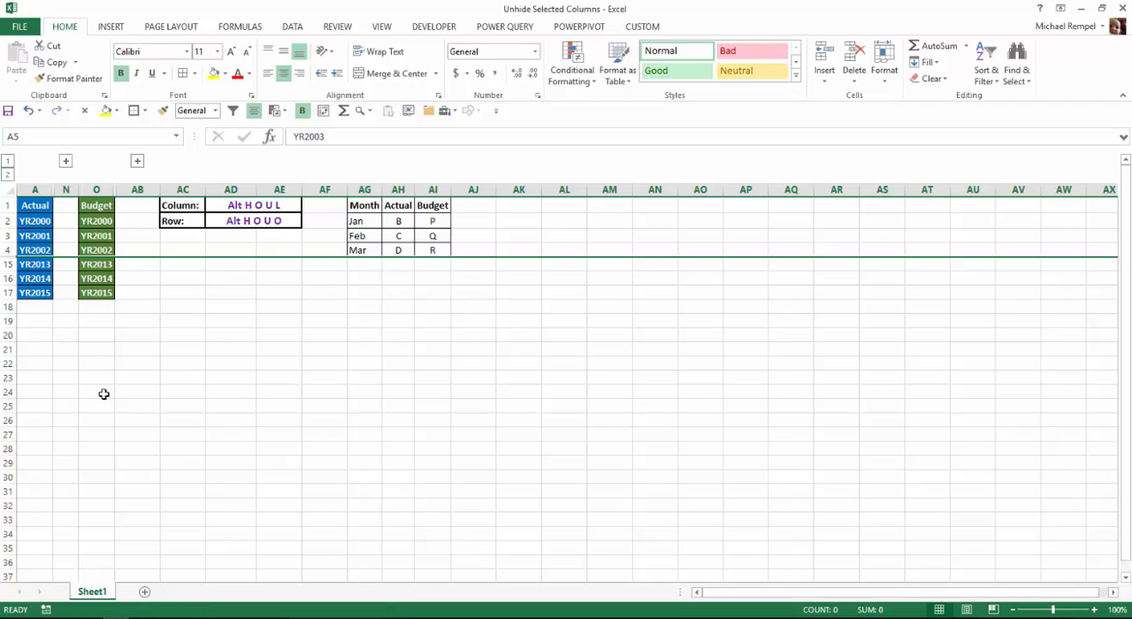
mouse_move(242, 369)
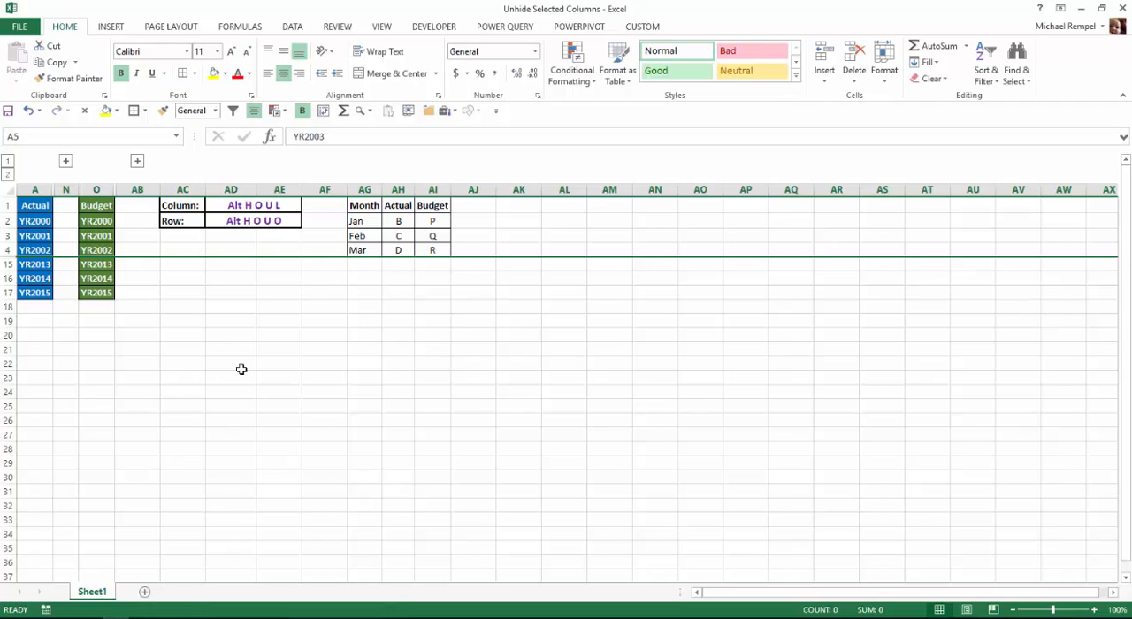
Use Go To (Ctrl+G) with reference A9 to activate the hidden YR2007 row cell
key("ctrl+g")
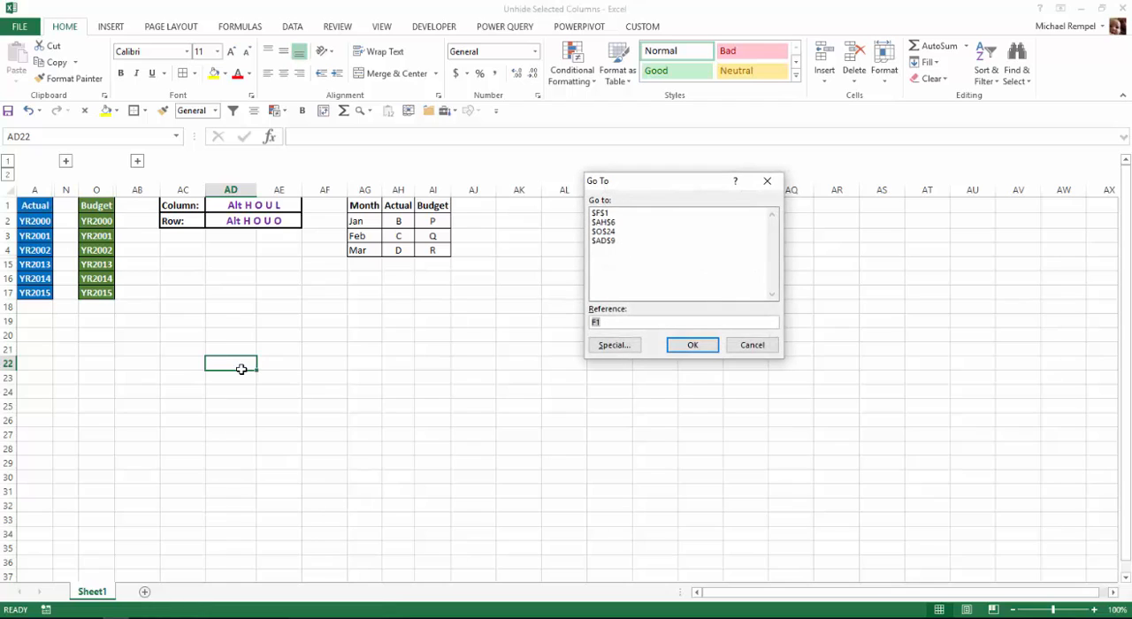
type("a9")
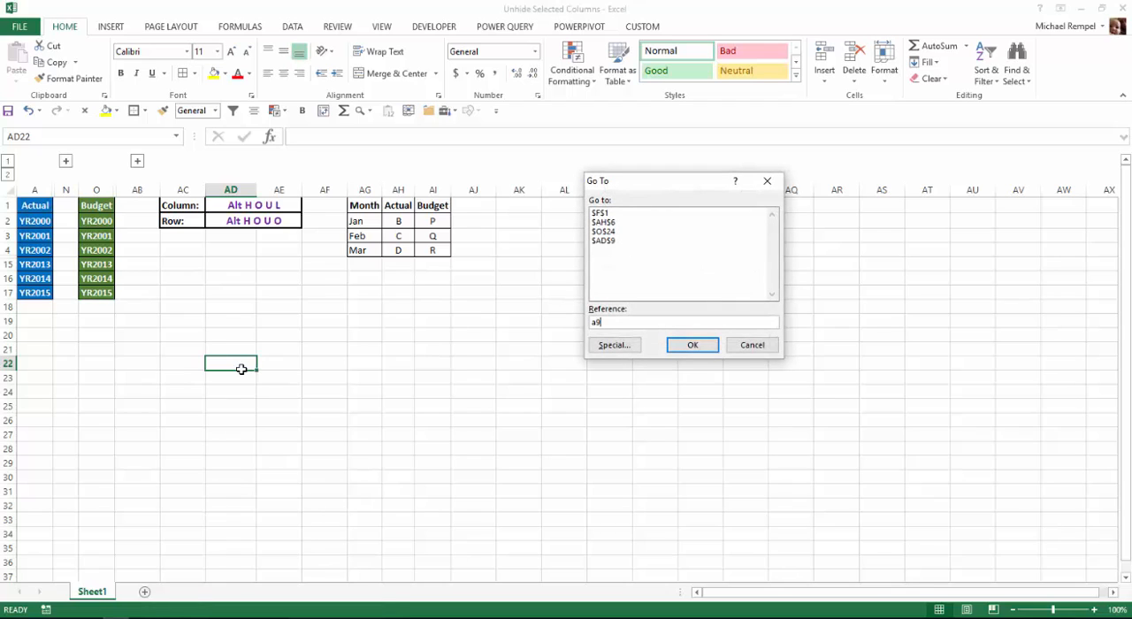
left_click(693, 345)
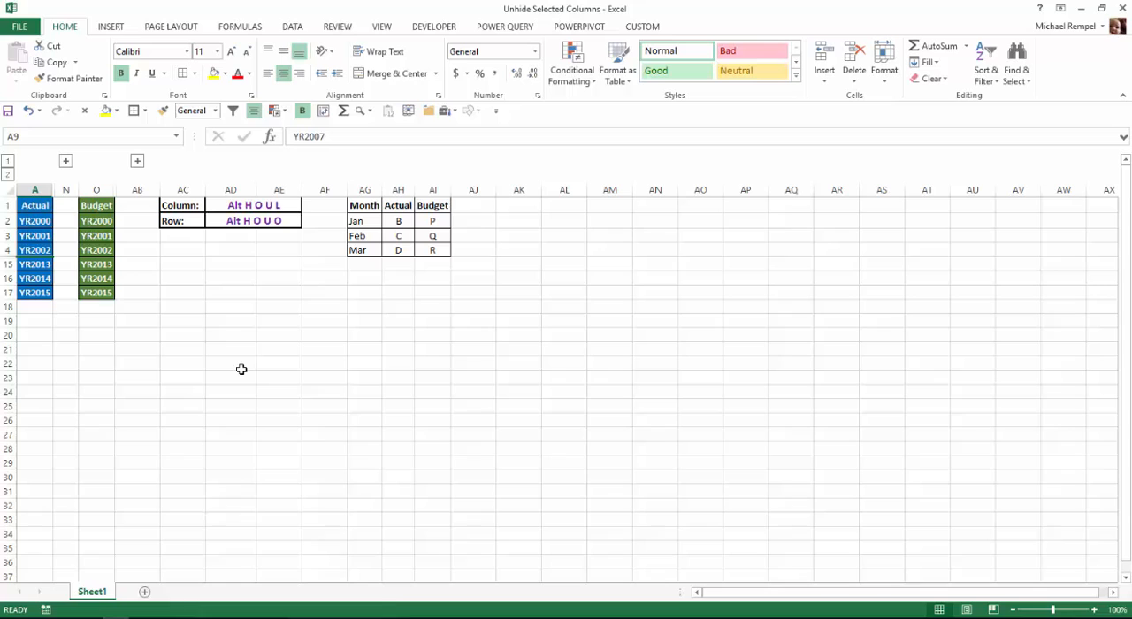